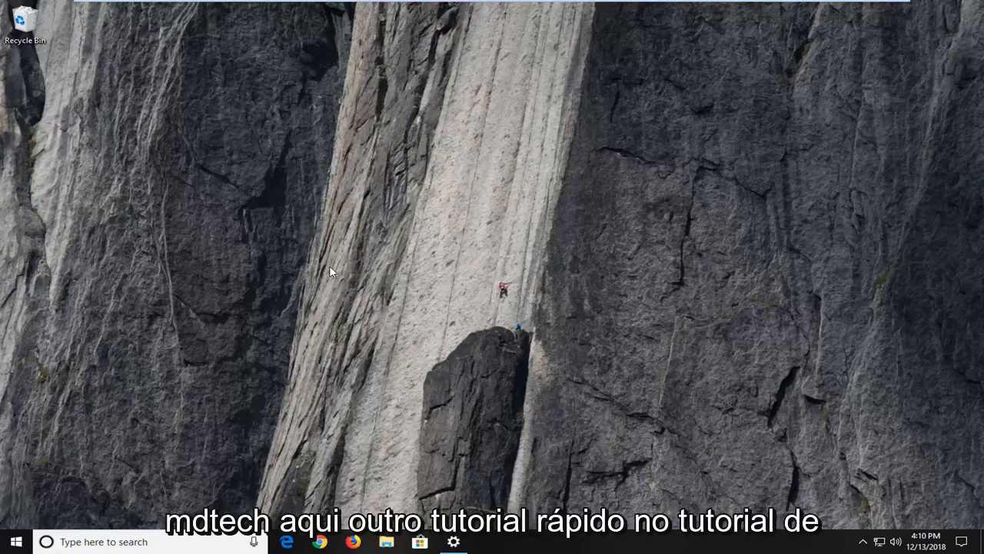
{"action": "mouse_move", "coordinate": [390, 329]}
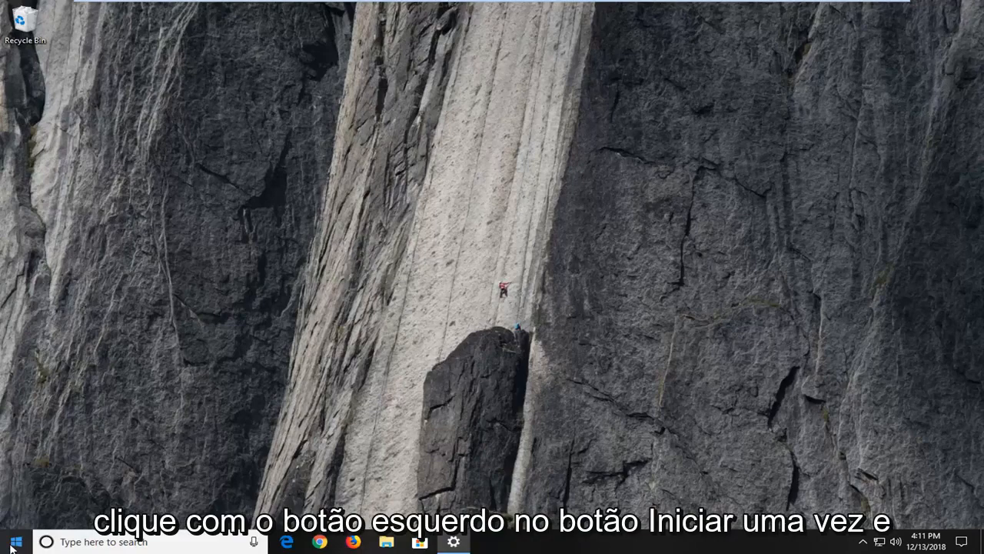
- Launch Windows Settings from the Start menu's gear icon
{"action": "left_click", "coordinate": [13, 541]}
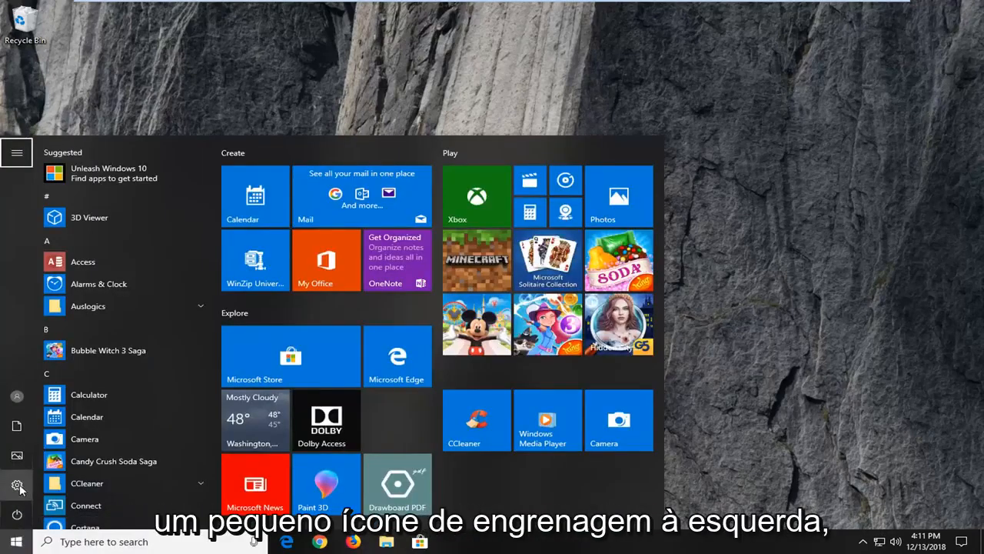
{"action": "mouse_move", "coordinate": [17, 486]}
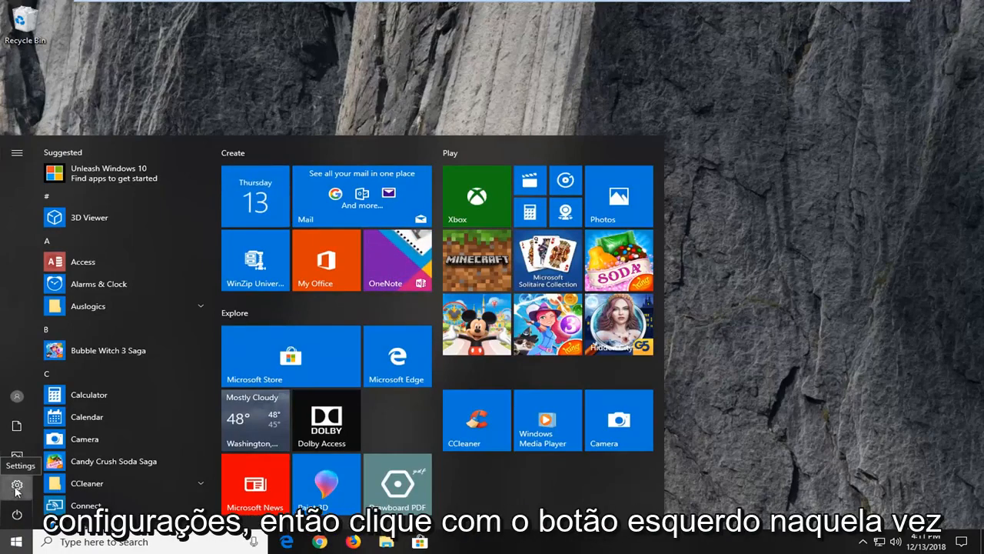
{"action": "left_click", "coordinate": [17, 486]}
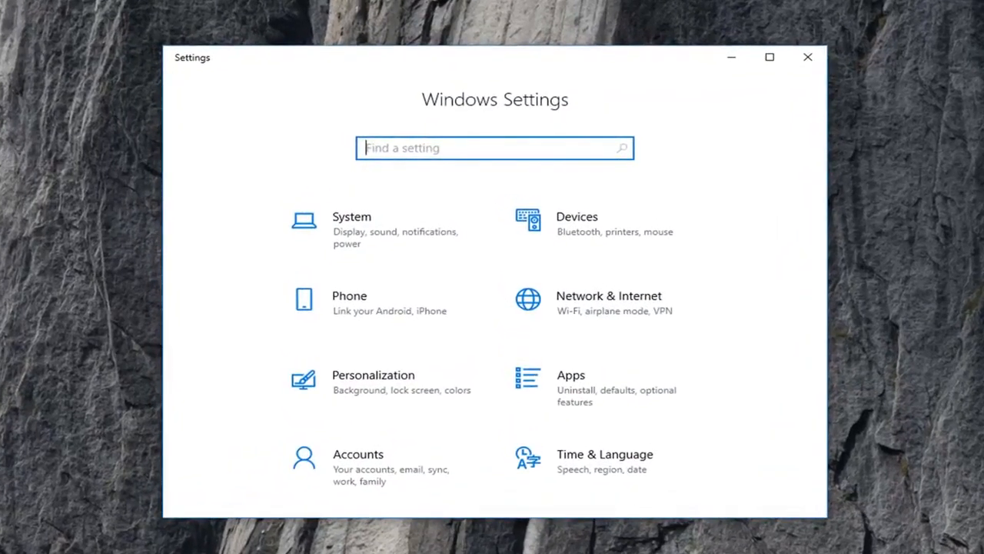
- Enter the Privacy section and bring the App permissions list into view
{"action": "scroll", "scroll_direction": "down", "scroll_amount": 3}
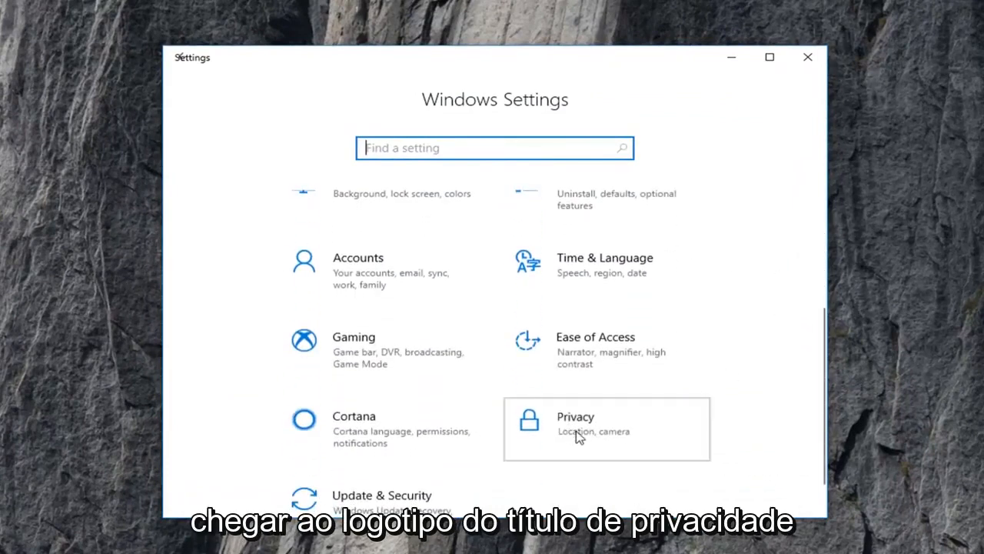
{"action": "left_click", "coordinate": [606, 429]}
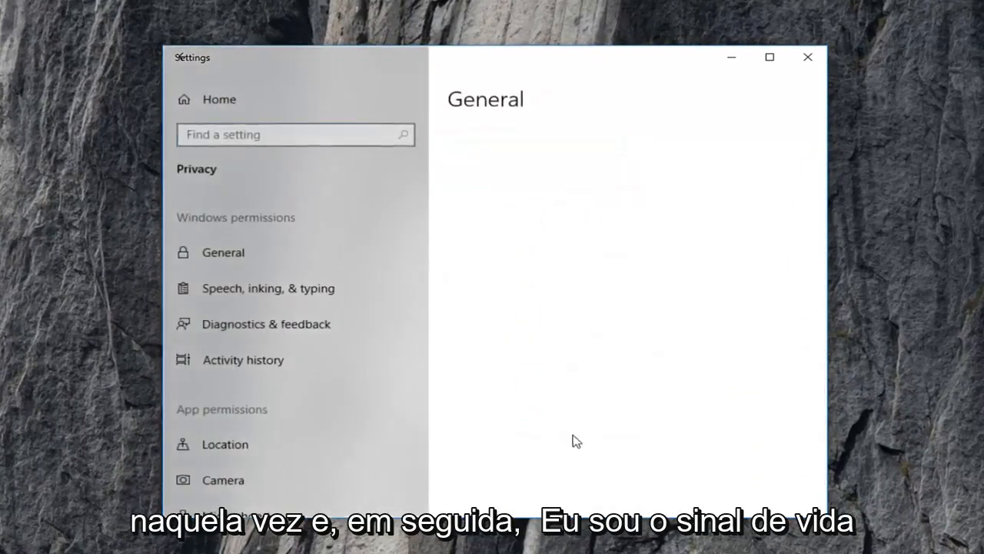
{"action": "left_click", "coordinate": [222, 252]}
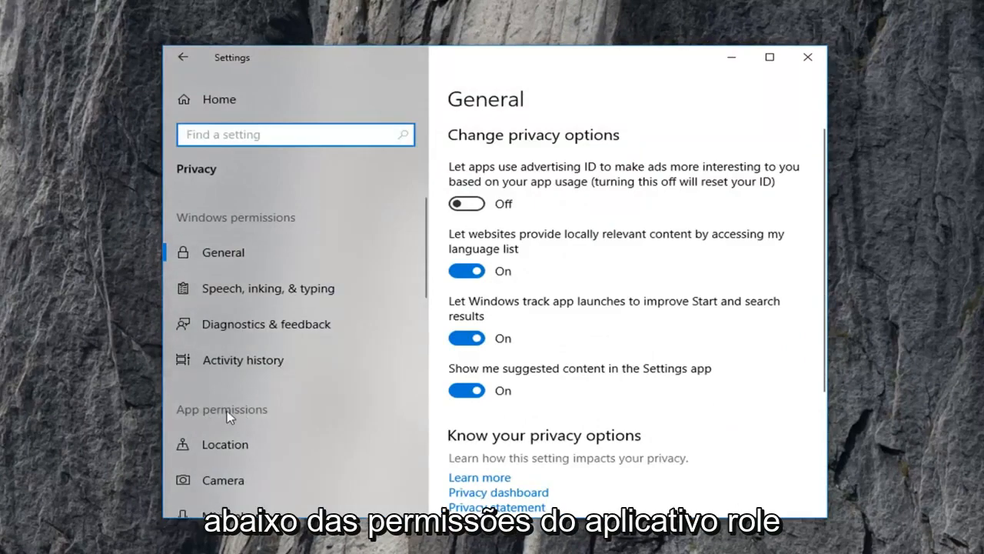
{"action": "scroll", "scroll_direction": "down", "scroll_amount": 3}
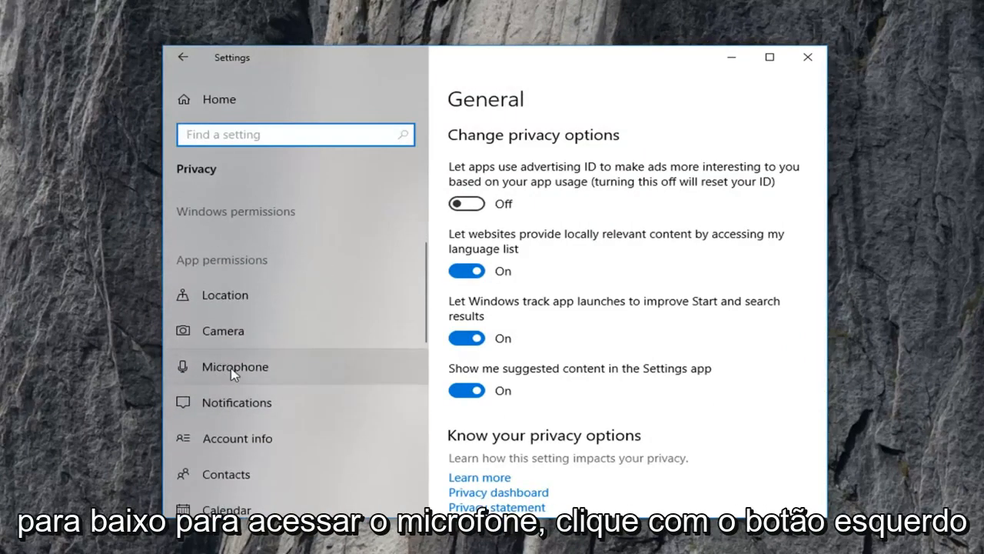
- On the Microphone permissions page, switch Voice Recorder's microphone access On
{"action": "left_click", "coordinate": [234, 366]}
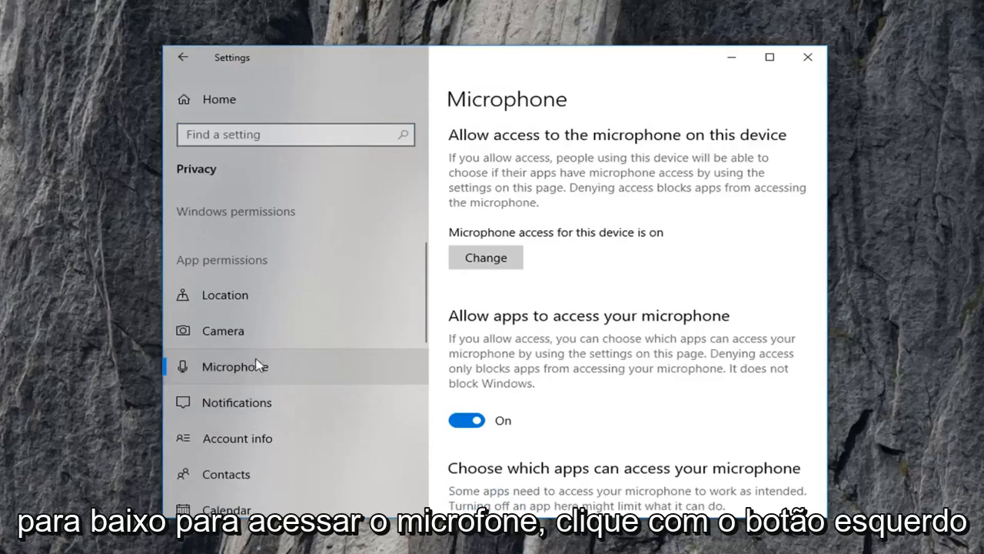
{"action": "mouse_move", "coordinate": [644, 288]}
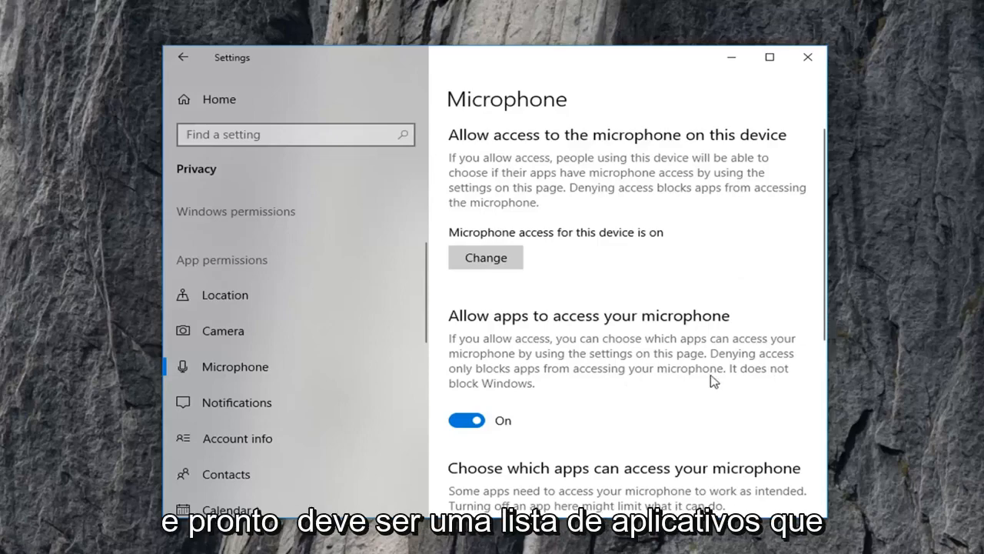
{"action": "scroll", "scroll_direction": "down", "scroll_amount": 3}
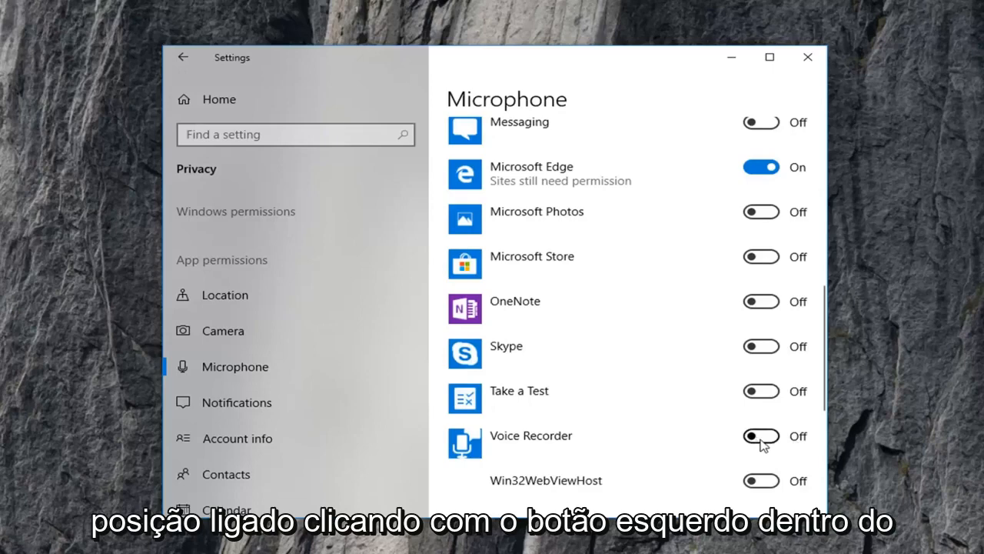
{"action": "left_click", "coordinate": [759, 437]}
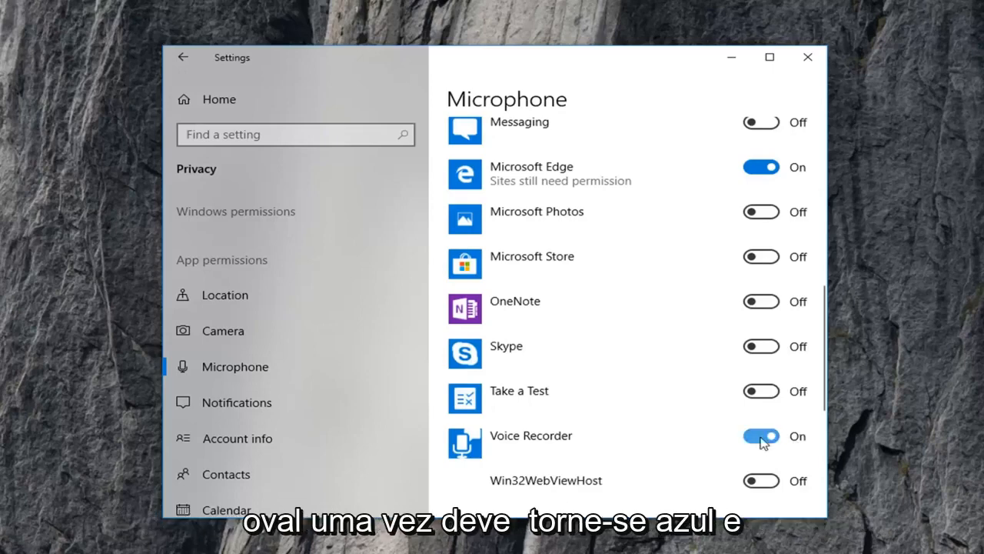
{"action": "left_click", "coordinate": [760, 437]}
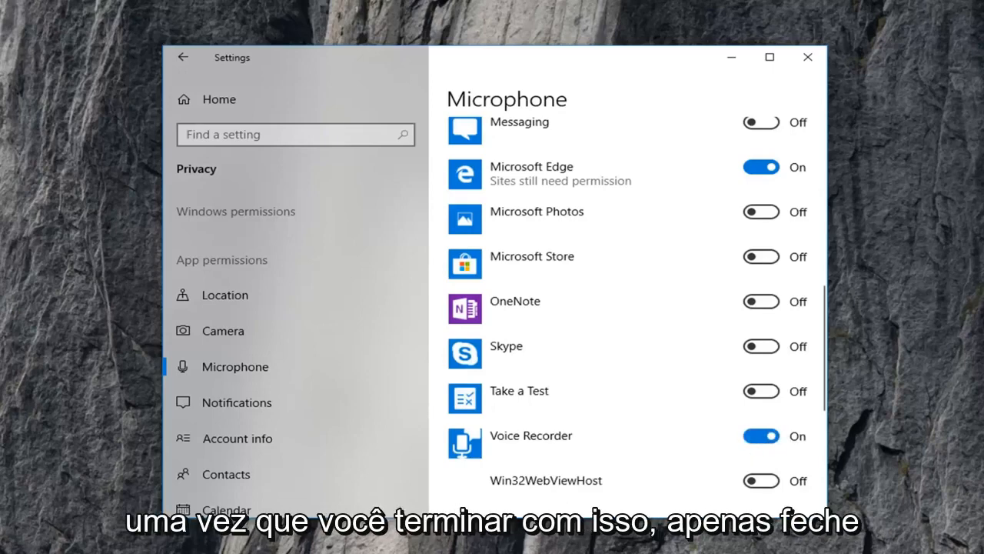
{"action": "mouse_move", "coordinate": [807, 57]}
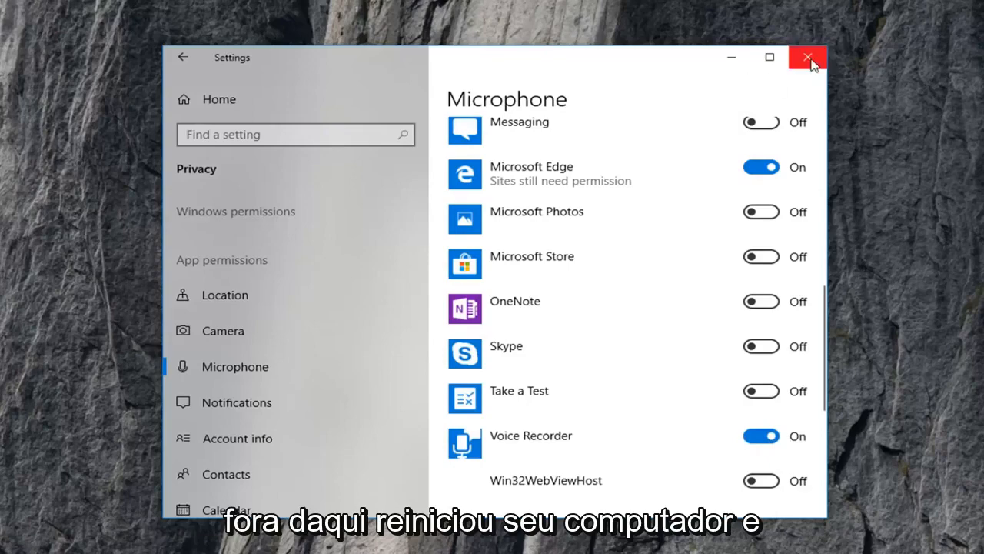
- Close the Settings window, leaving Voice Recorder's microphone access enabled
{"action": "left_click", "coordinate": [806, 56]}
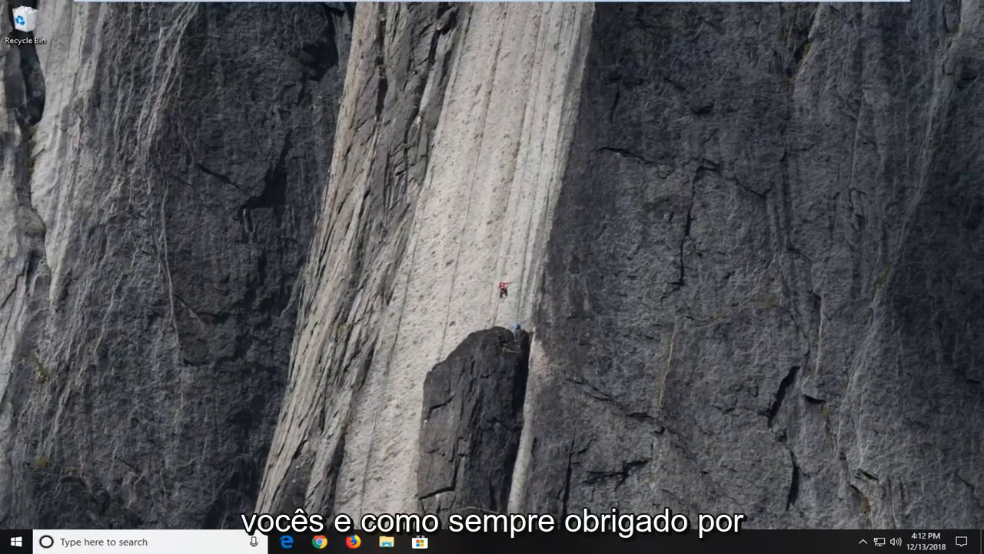